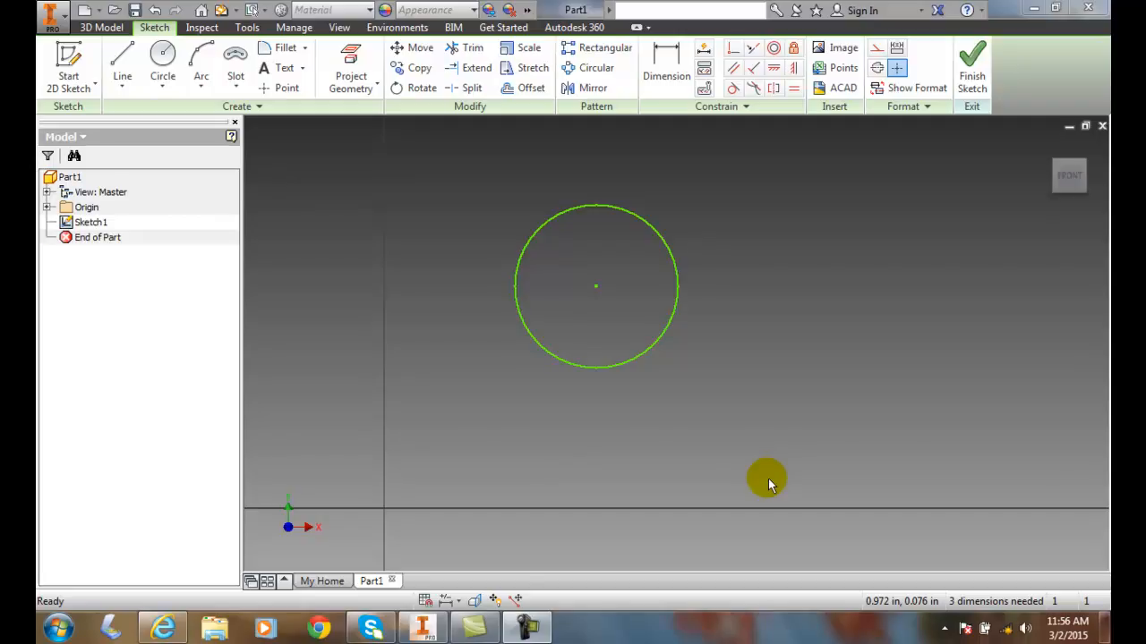
pyautogui.moveTo(653, 93)
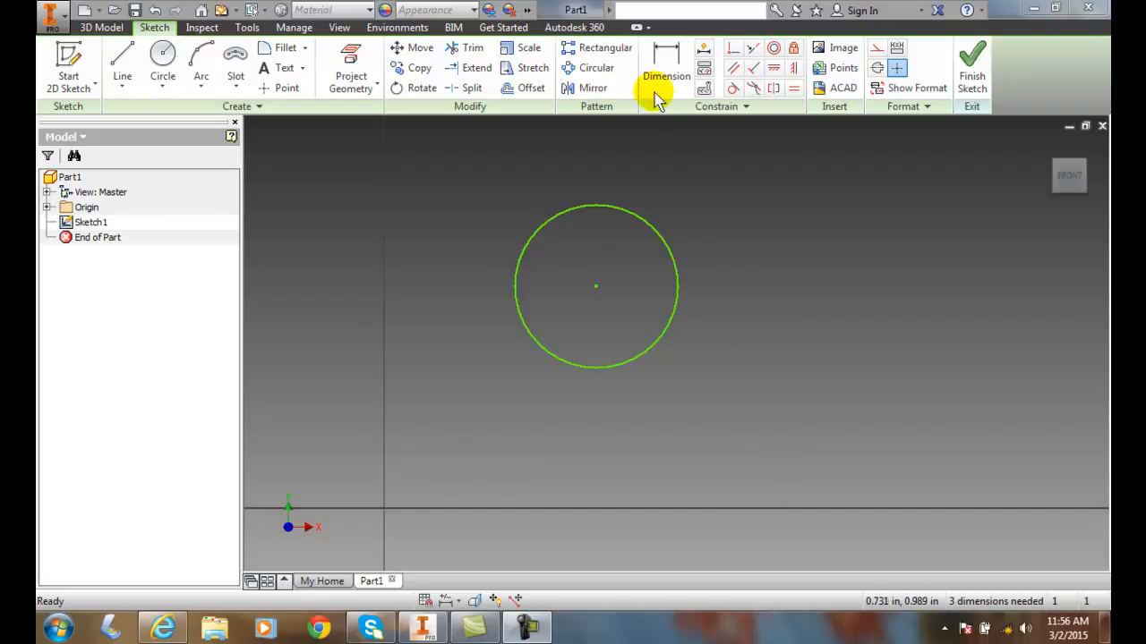
# Start a diameter dimension on the first circle with its leader run out at 45 degrees.
pyautogui.click(666, 68)
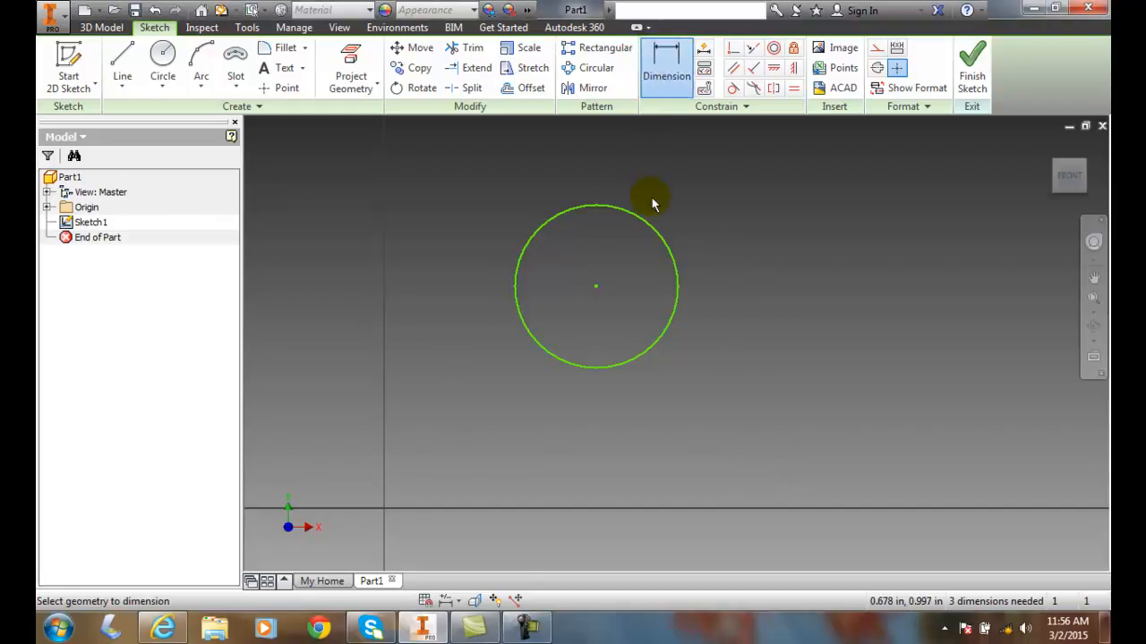
pyautogui.click(659, 229)
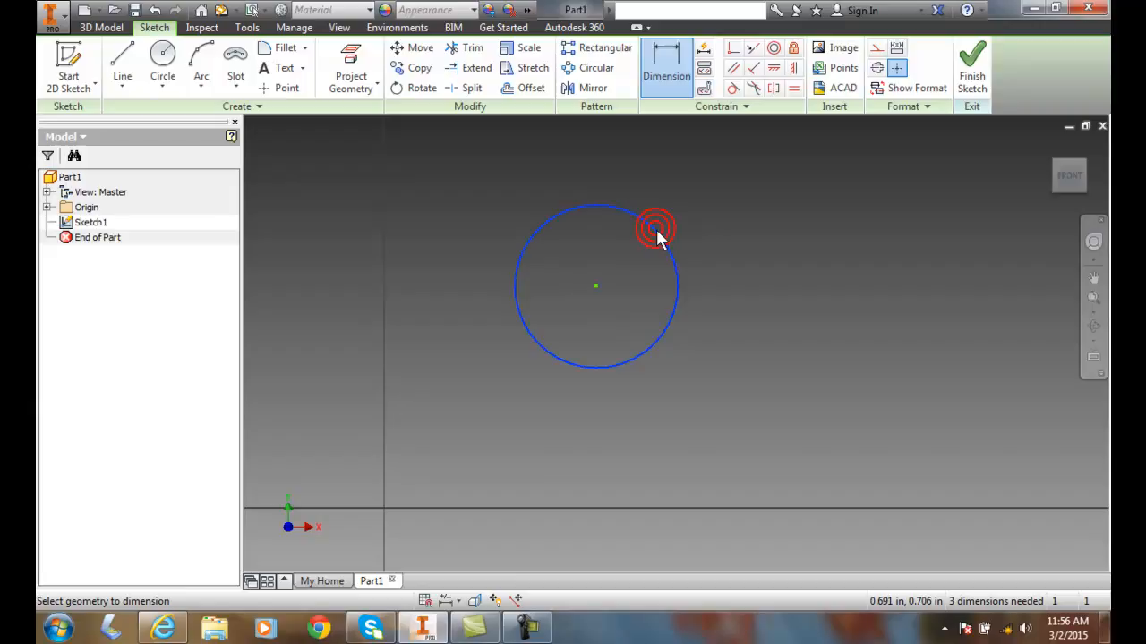
pyautogui.click(655, 229)
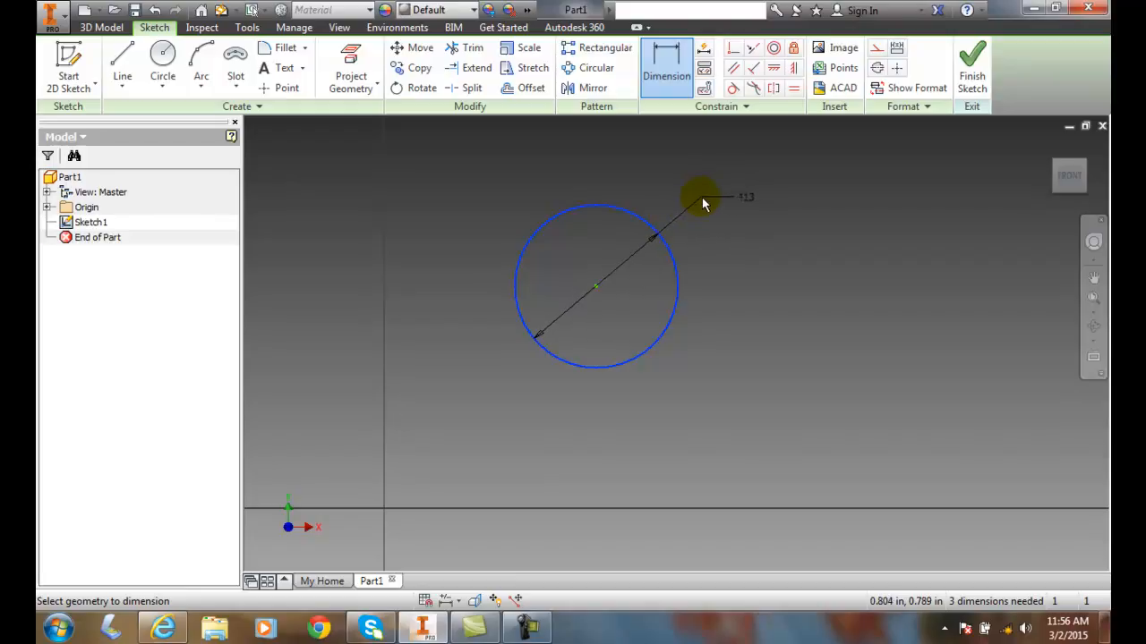
# Place the first circle's diameter dimension and set it to .41.
pyautogui.click(700, 195)
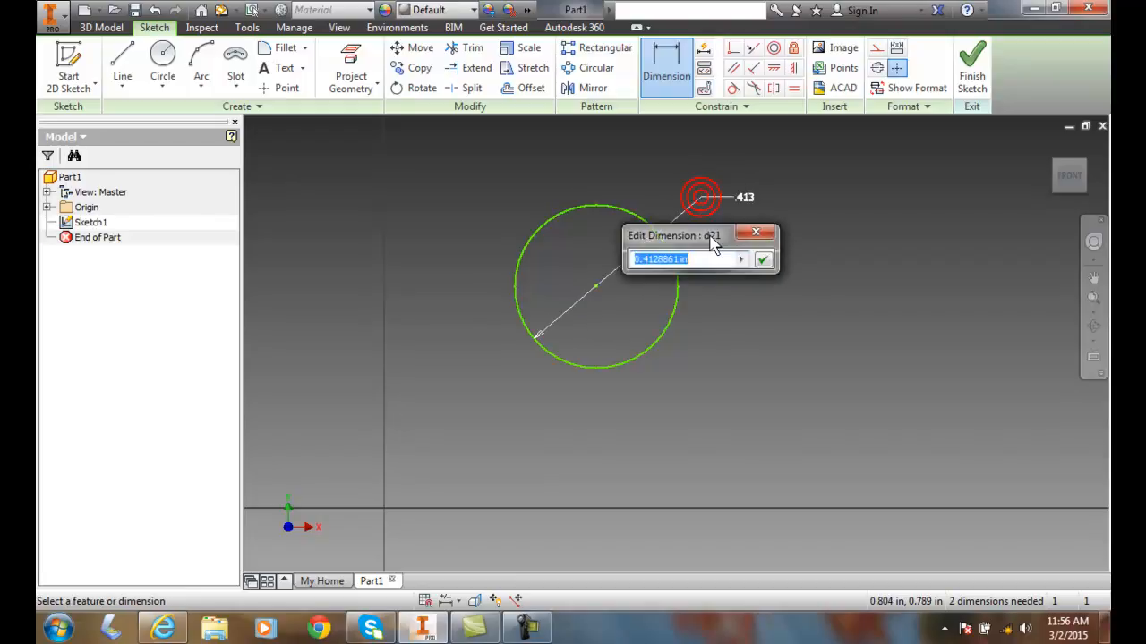
pyautogui.moveTo(731, 304)
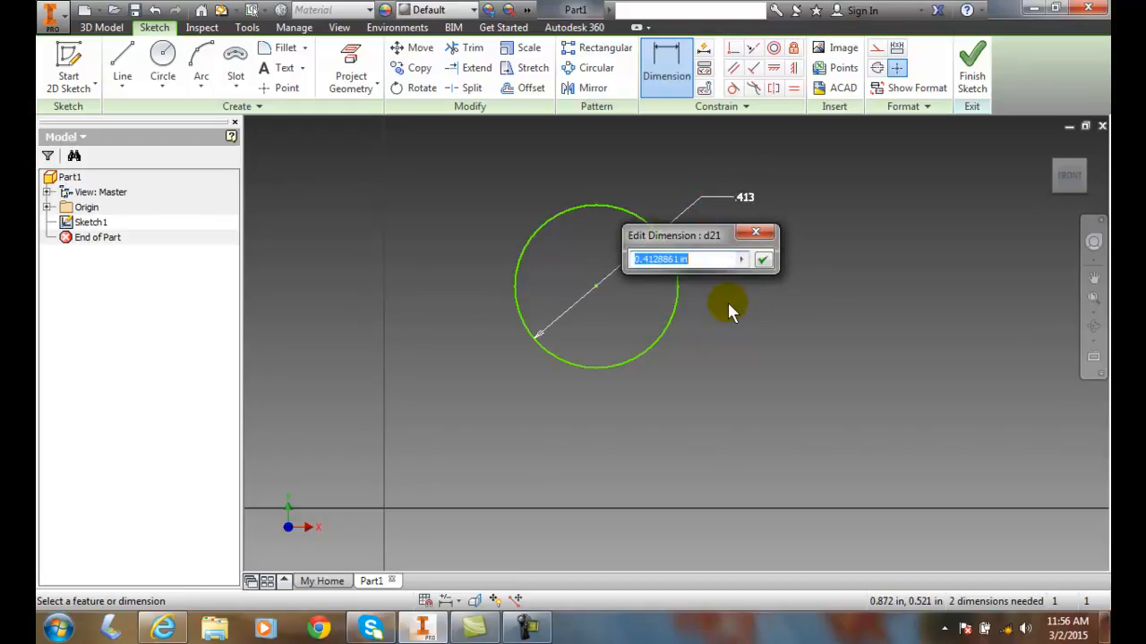
pyautogui.write('.41')
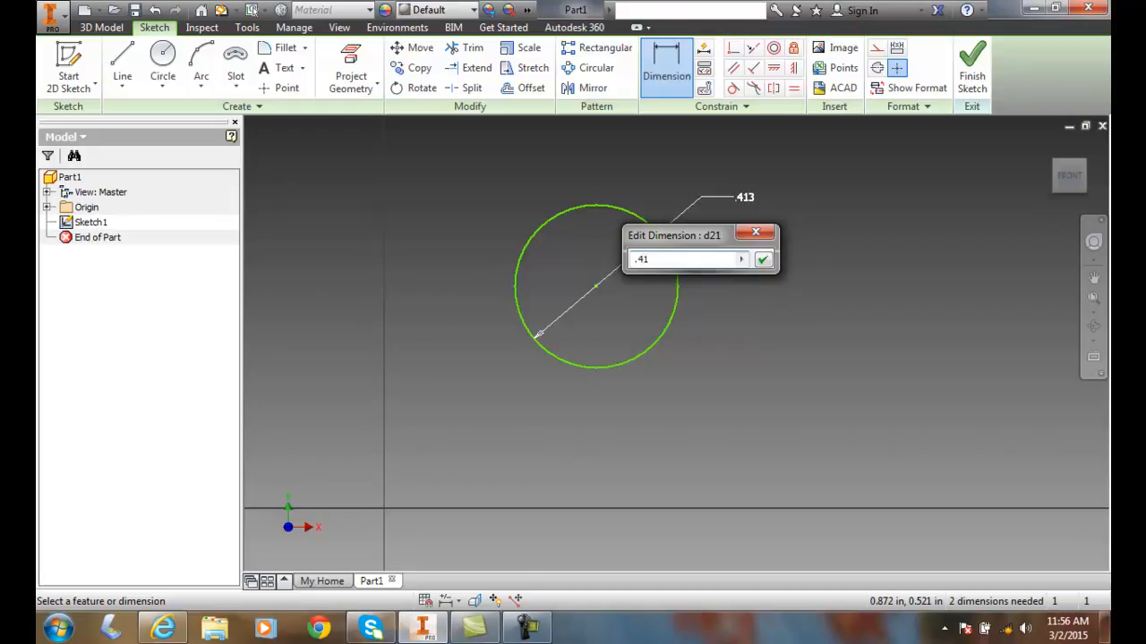
pyautogui.click(763, 259)
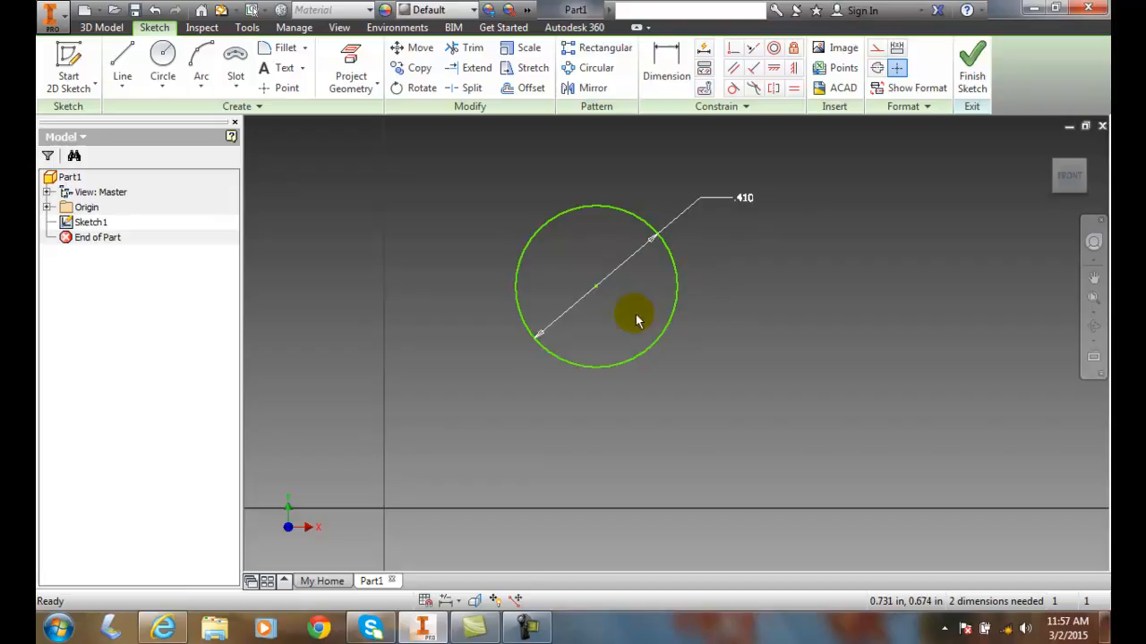
pyautogui.moveTo(637, 304)
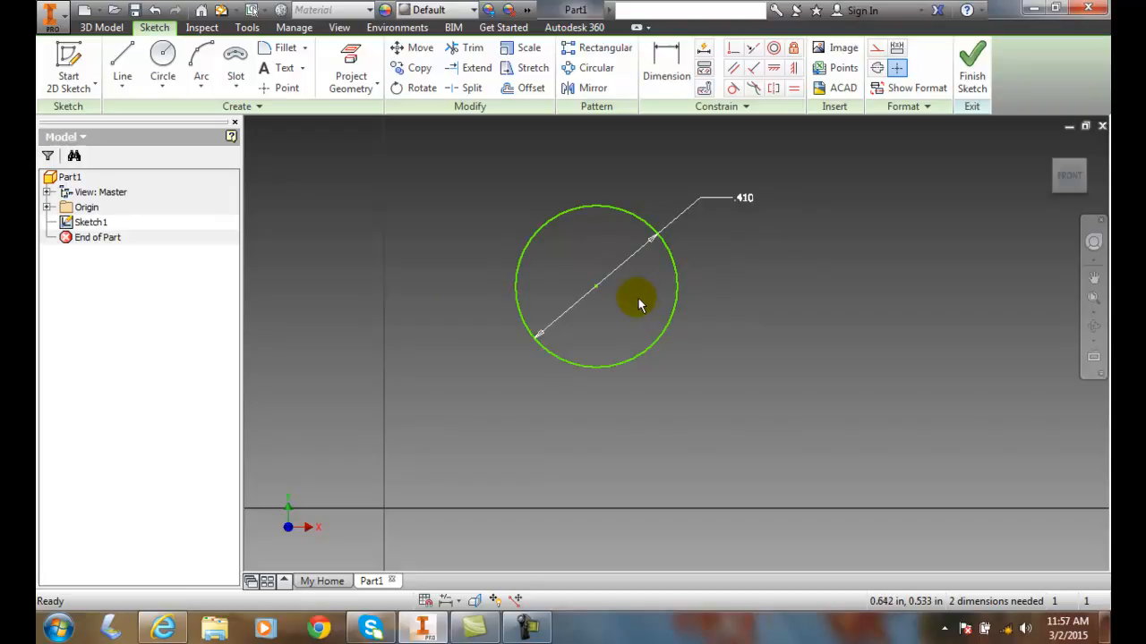
pyautogui.moveTo(639, 300)
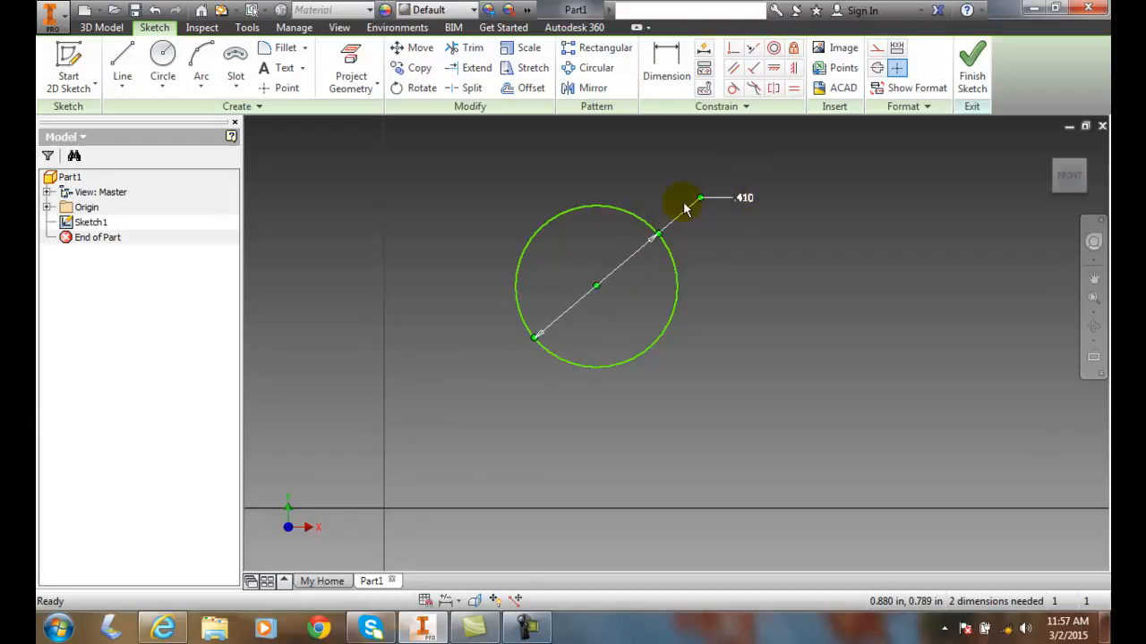
pyautogui.moveTo(823, 390)
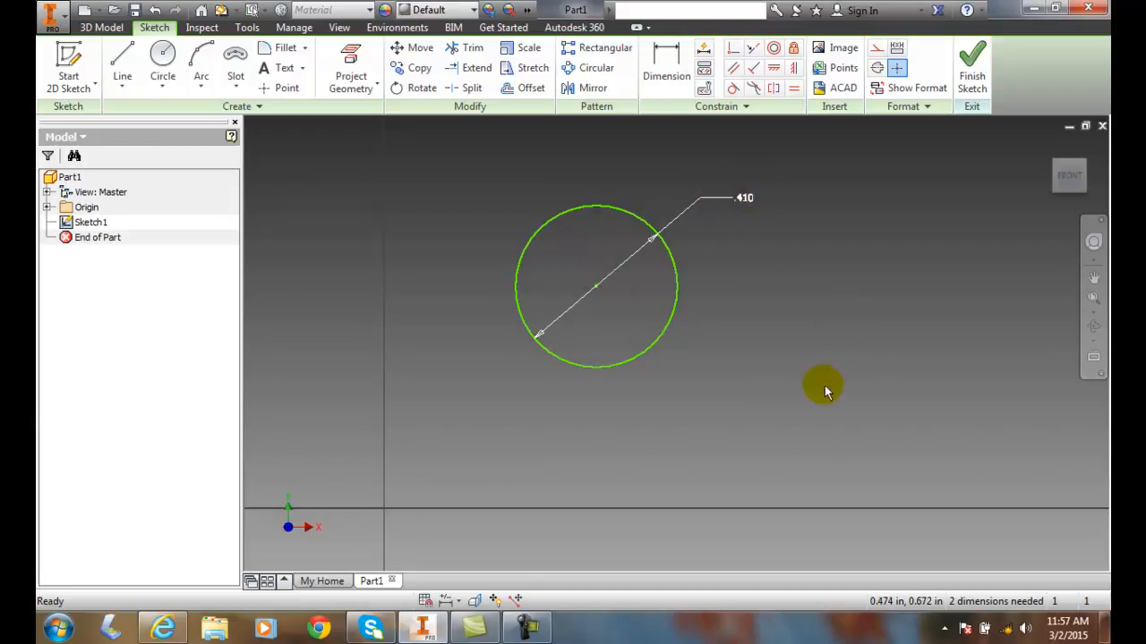
pyautogui.moveTo(823, 349)
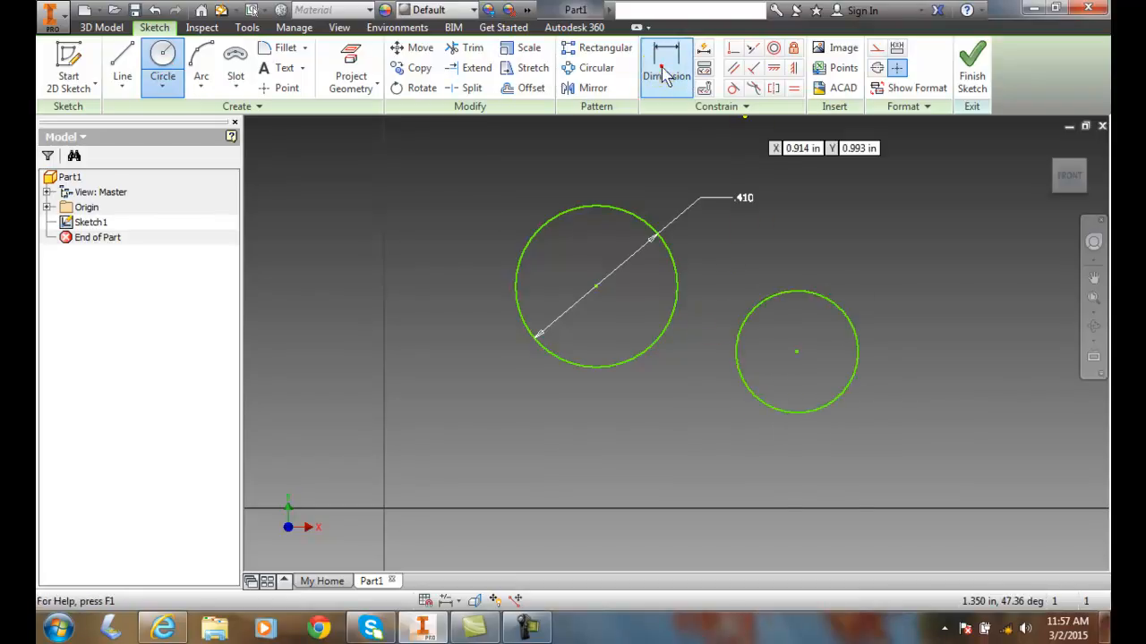
# Begin dimensioning the second, smaller circle at the lower right.
pyautogui.click(666, 68)
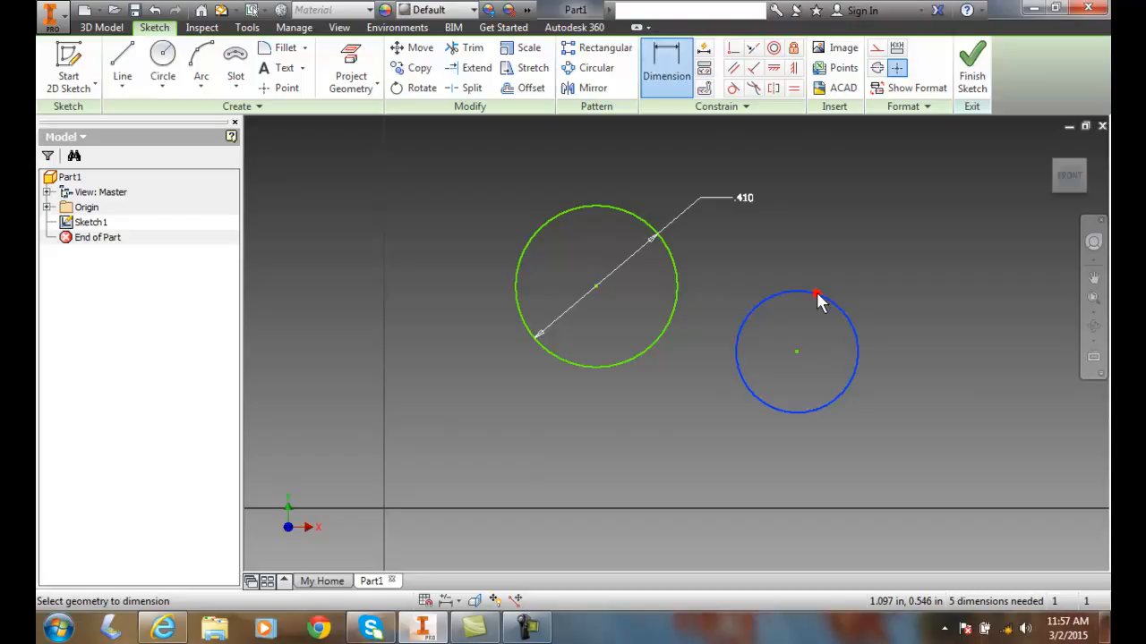
# Switch the second circle's dimension to Diameter type via the right-click menu.
pyautogui.rightClick(816, 295)
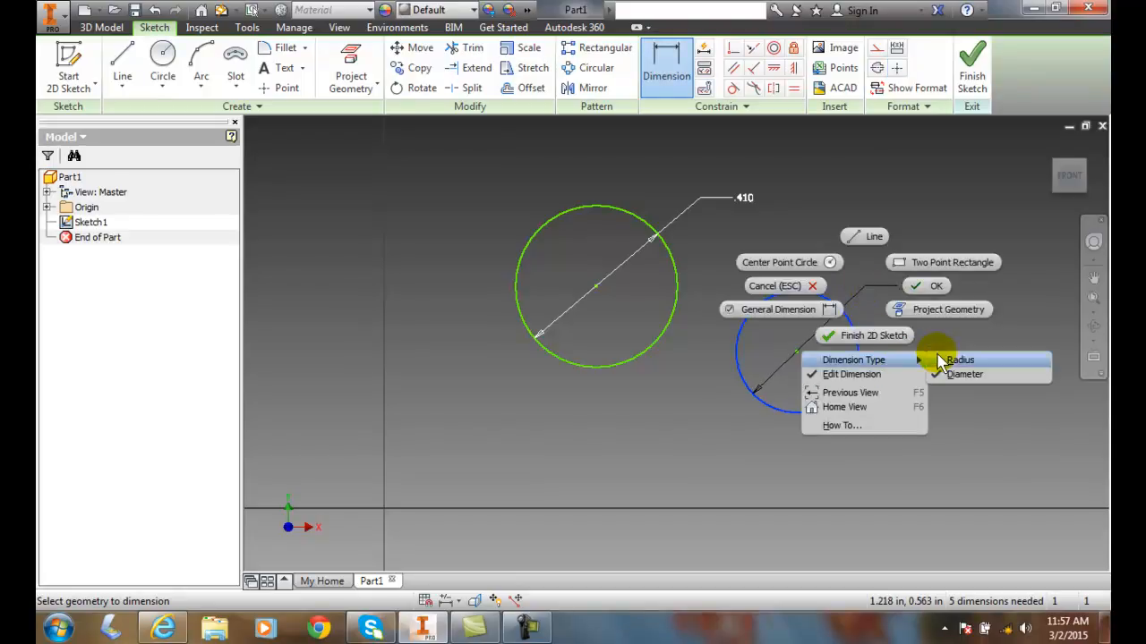
pyautogui.moveTo(963, 374)
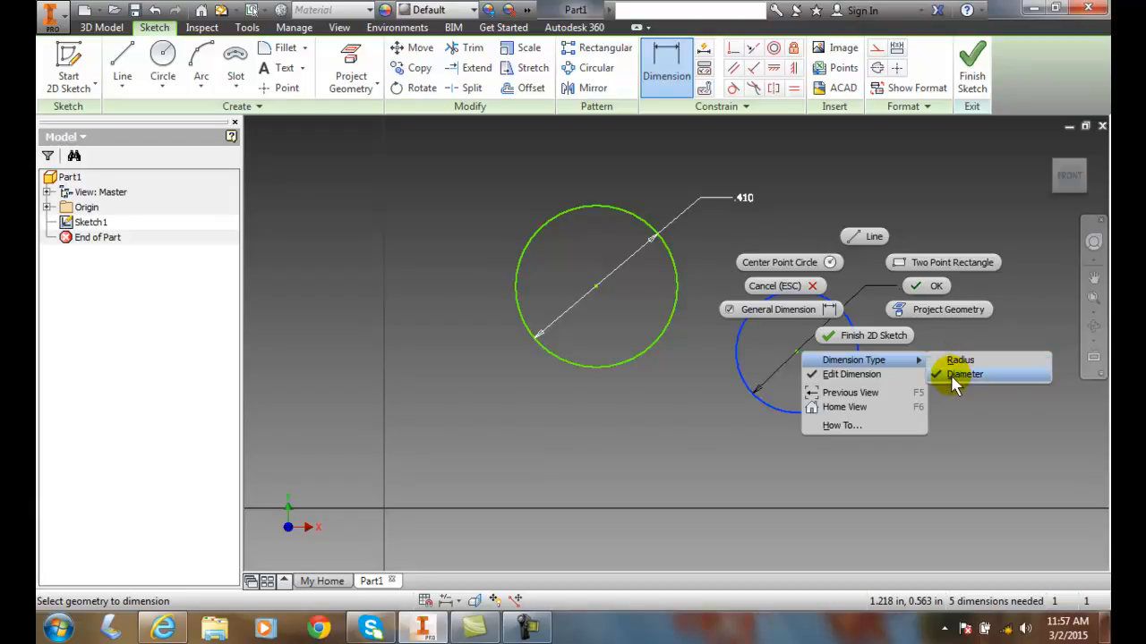
pyautogui.moveTo(957, 379)
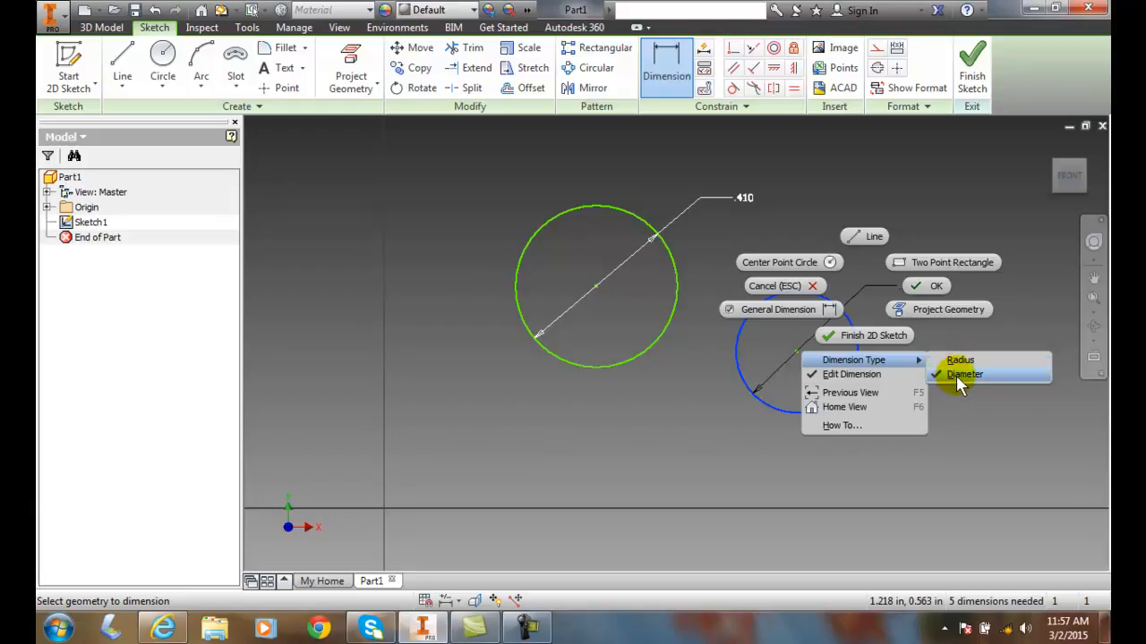
pyautogui.click(965, 374)
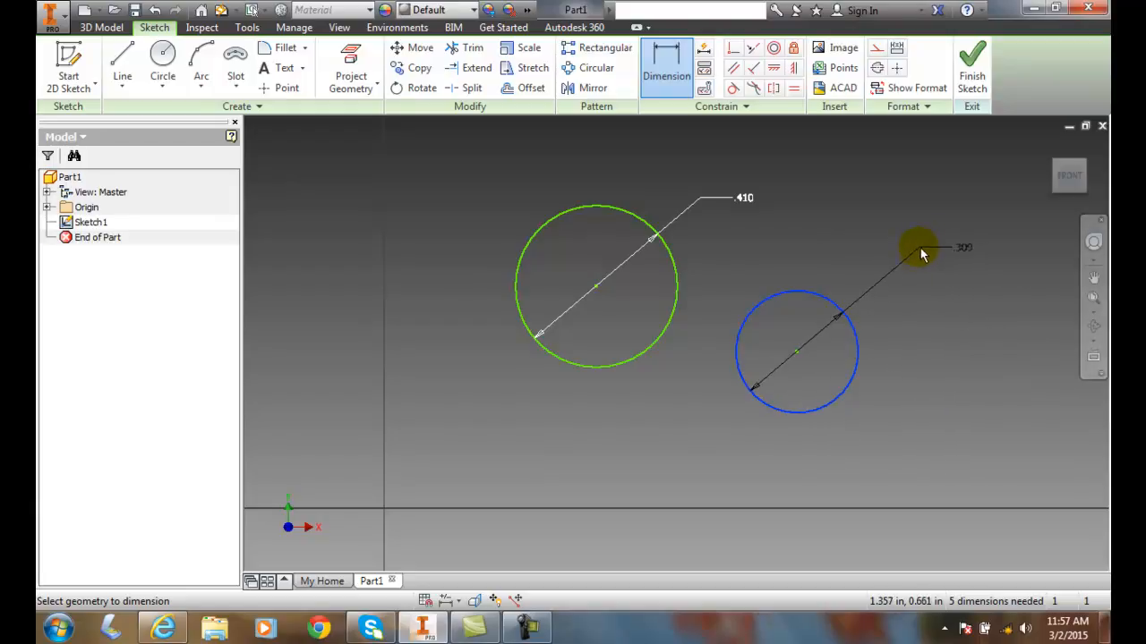